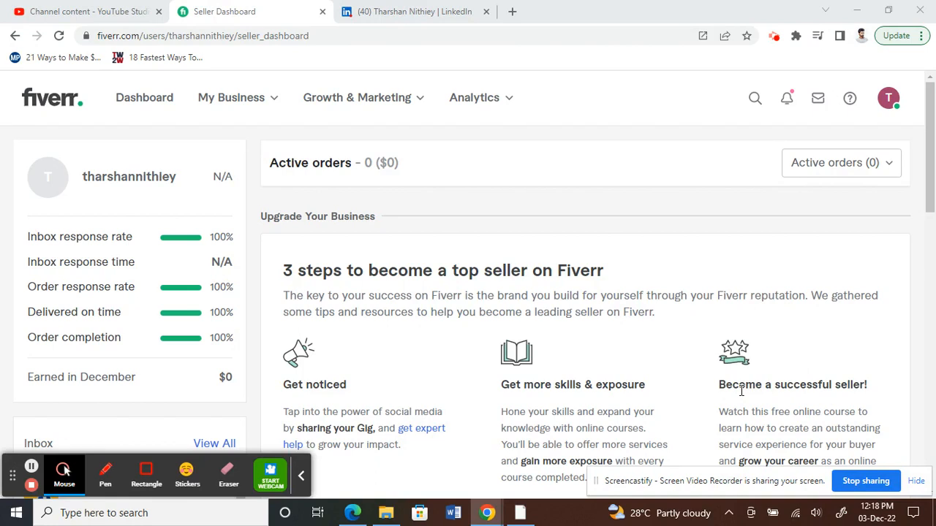
pyautogui.moveTo(76, 292)
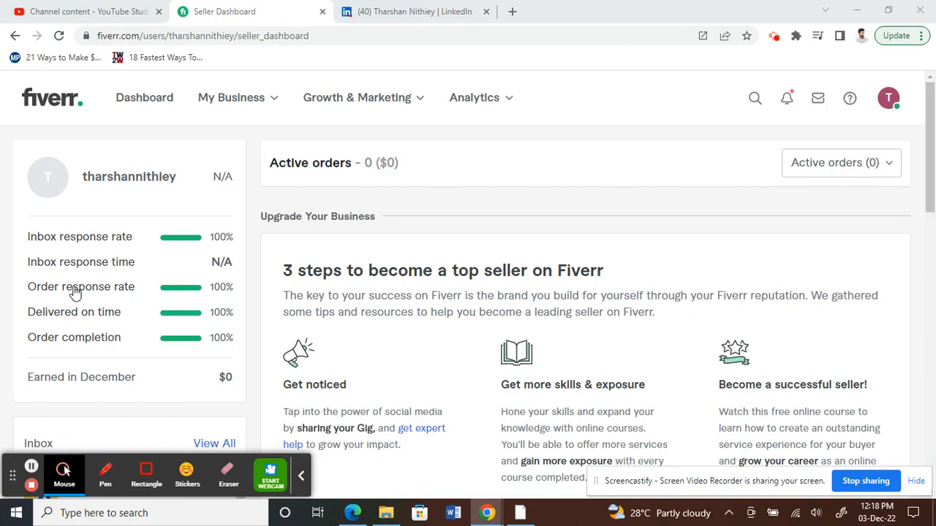
pyautogui.moveTo(100, 170)
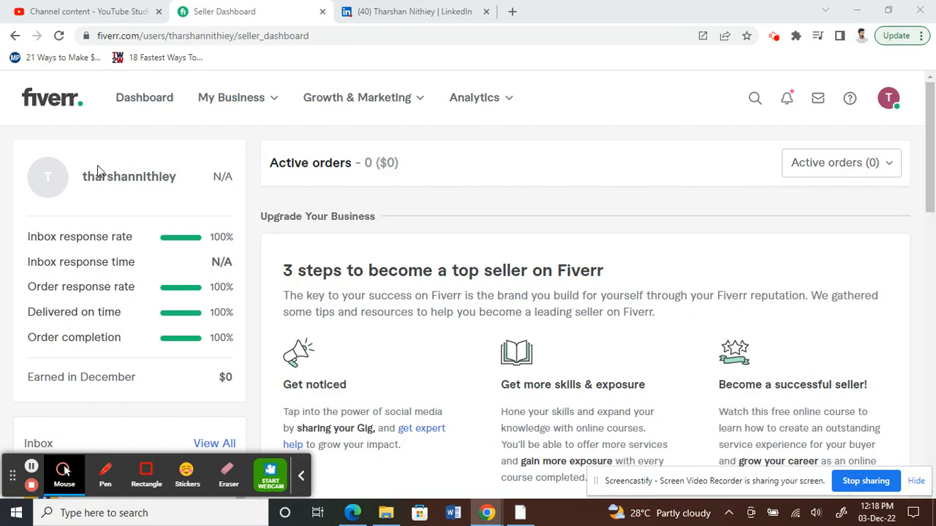
pyautogui.moveTo(626, 181)
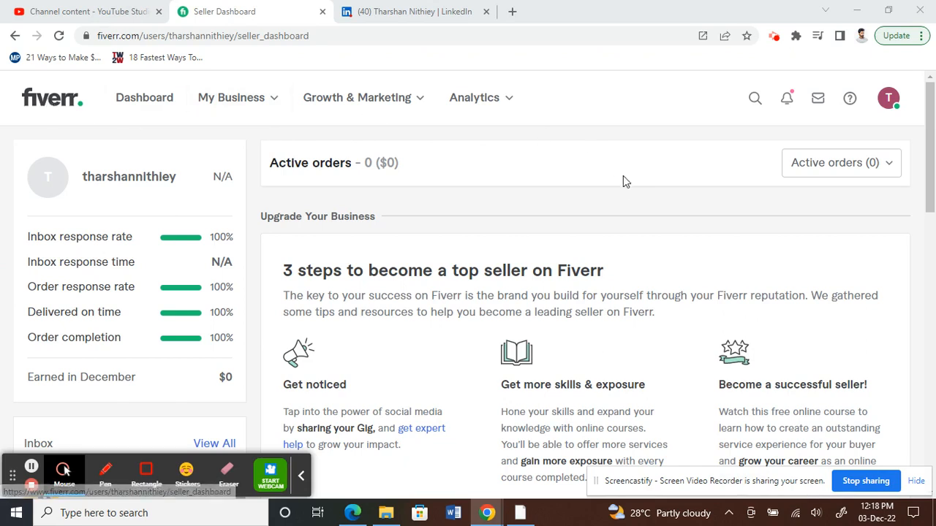
pyautogui.moveTo(901, 94)
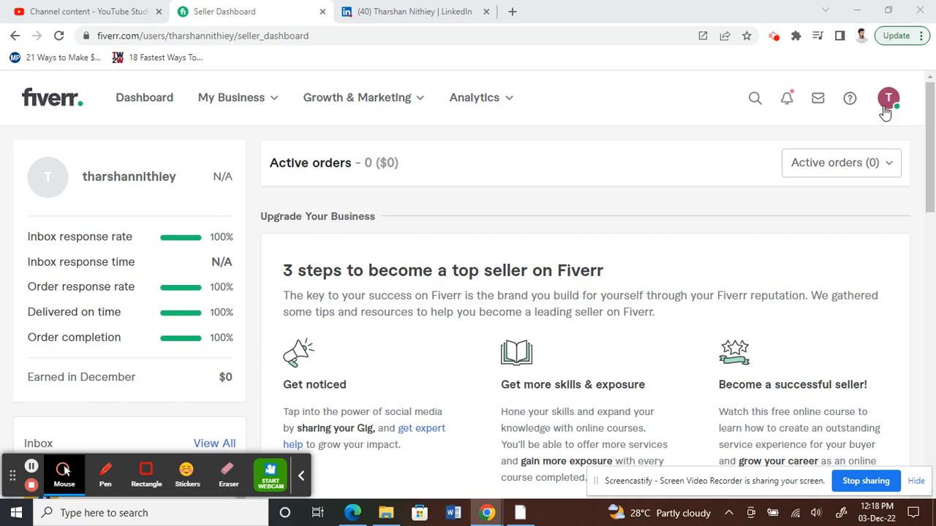
pyautogui.moveTo(889, 96)
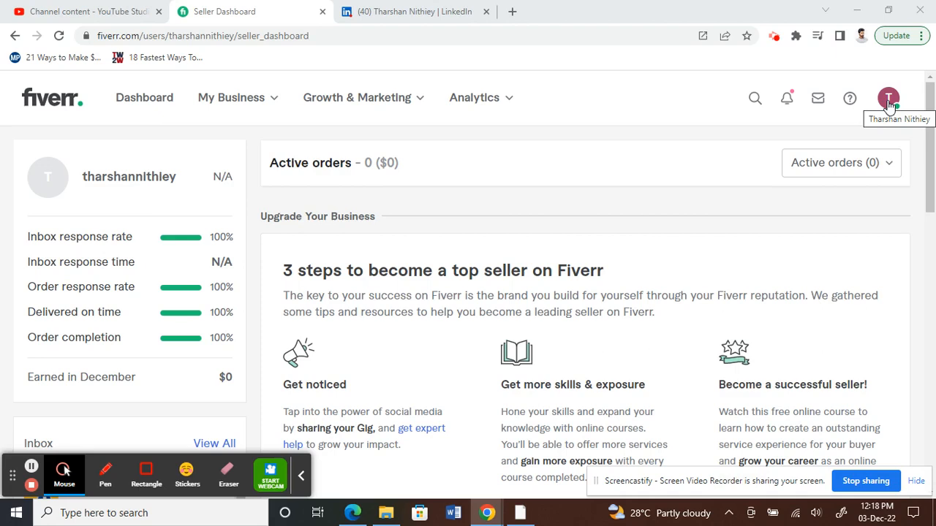
pyautogui.moveTo(376, 21)
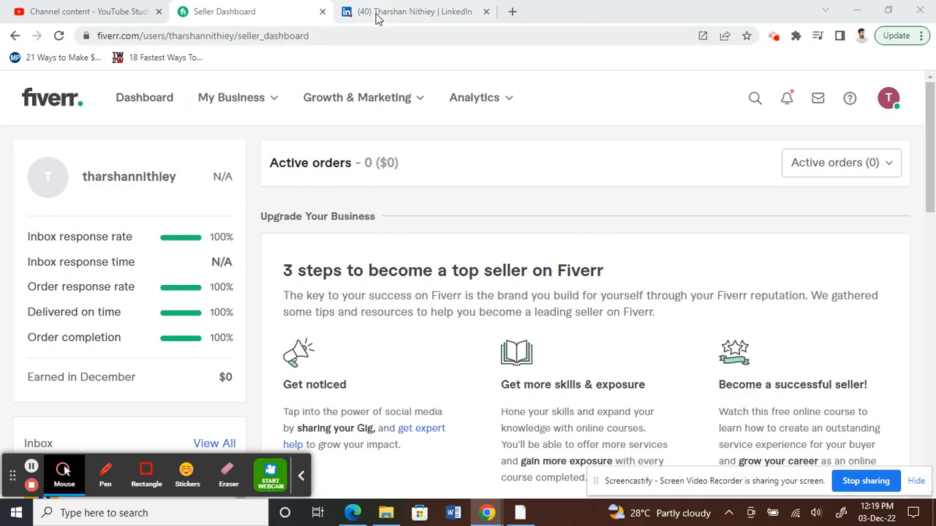
# Review the LinkedIn profile, scrolling down toward the Featured section
pyautogui.click(415, 12)
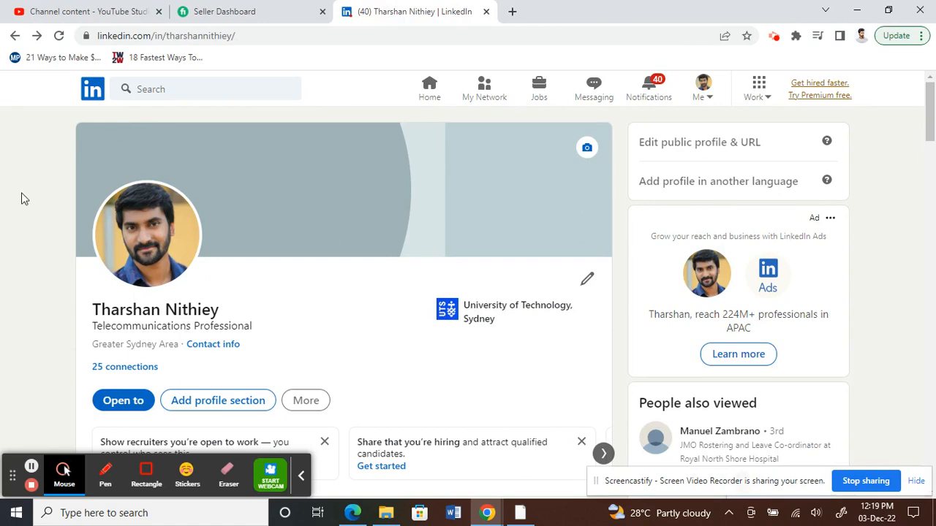
pyautogui.moveTo(41, 327)
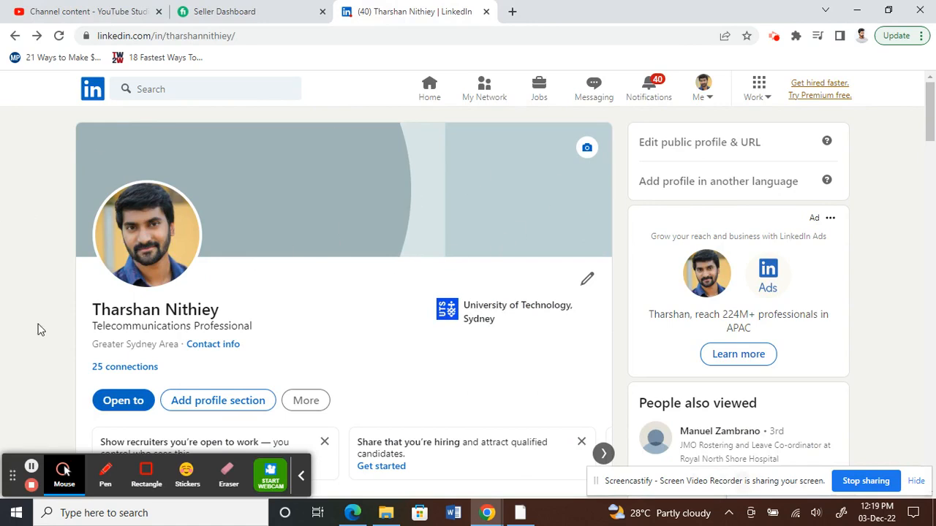
pyautogui.scroll(-3)
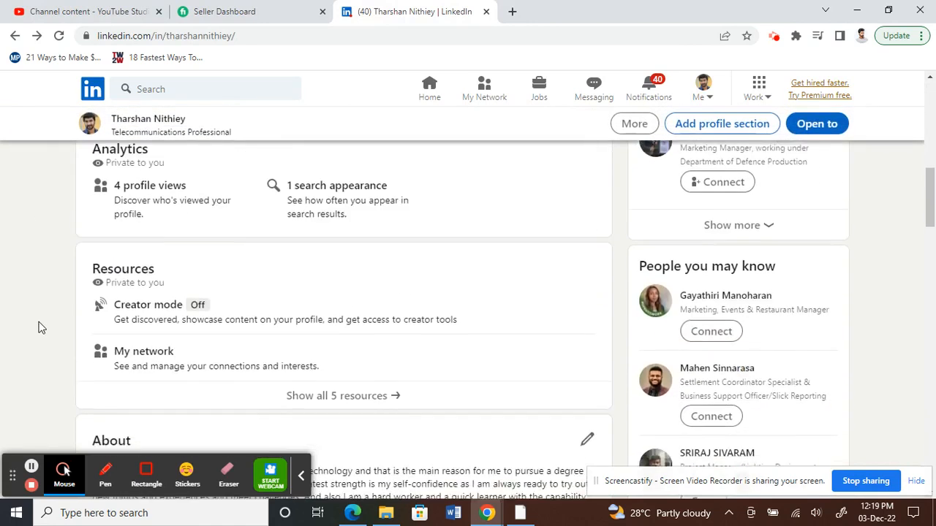
pyautogui.scroll(-3)
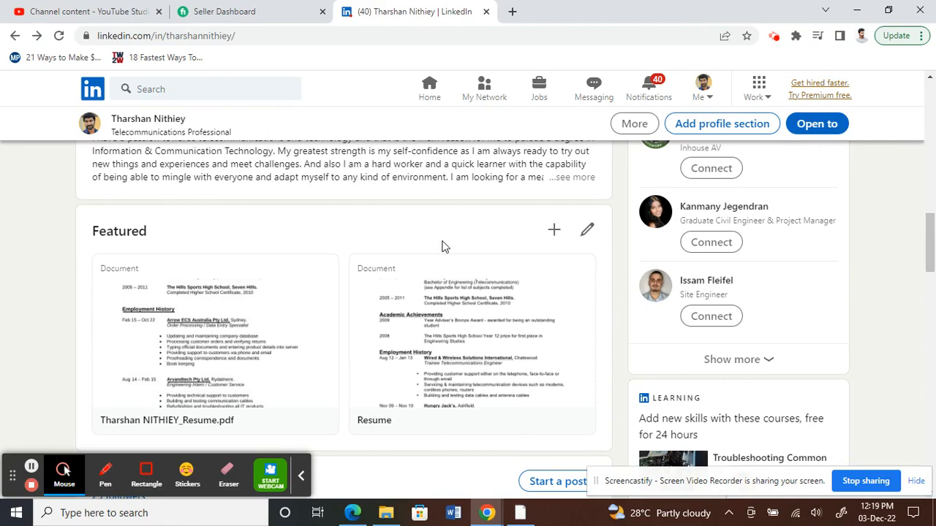
pyautogui.moveTo(333, 307)
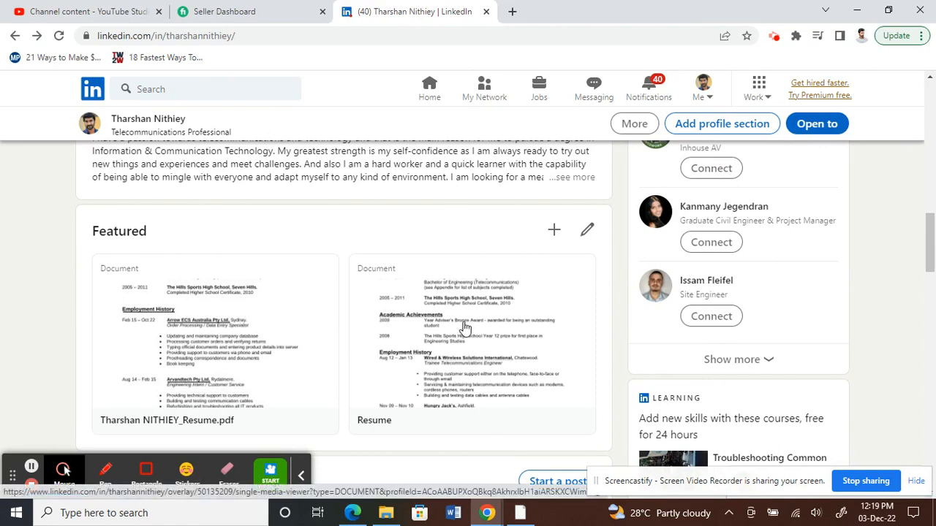
pyautogui.moveTo(17, 236)
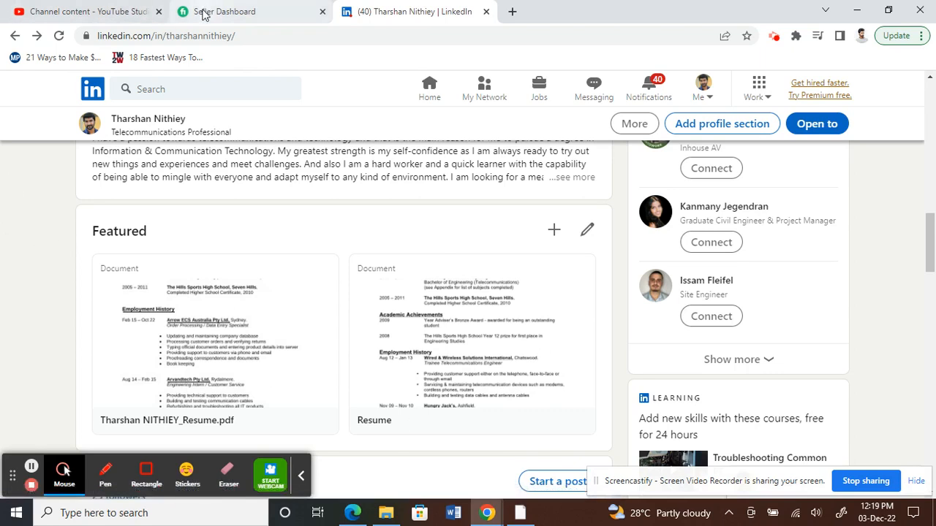
# Return to the Fiverr dashboard and open Manage Gigs listing the active data entry gig
pyautogui.click(241, 12)
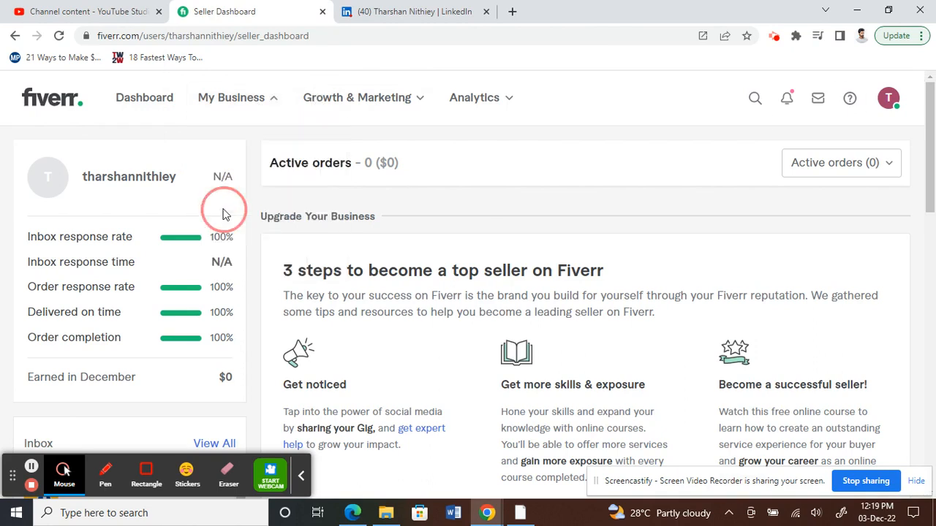
pyautogui.moveTo(374, 131)
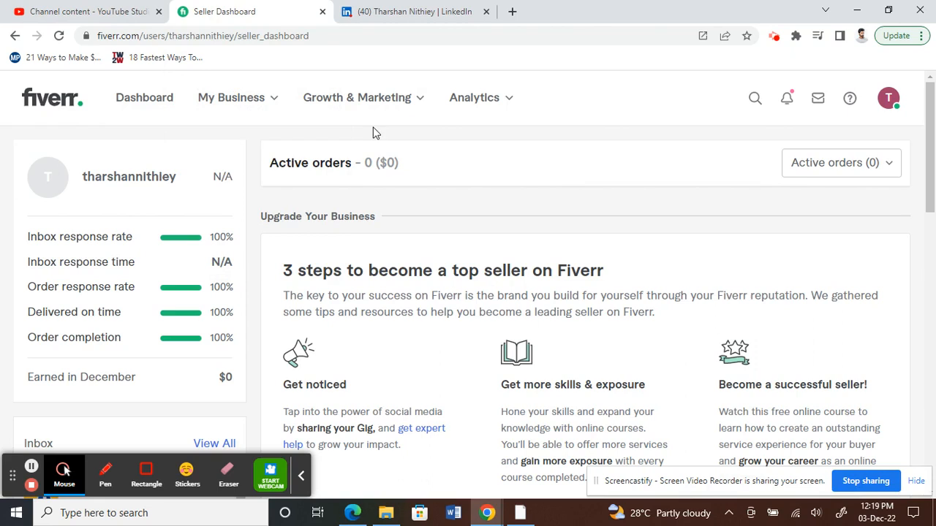
pyautogui.click(231, 97)
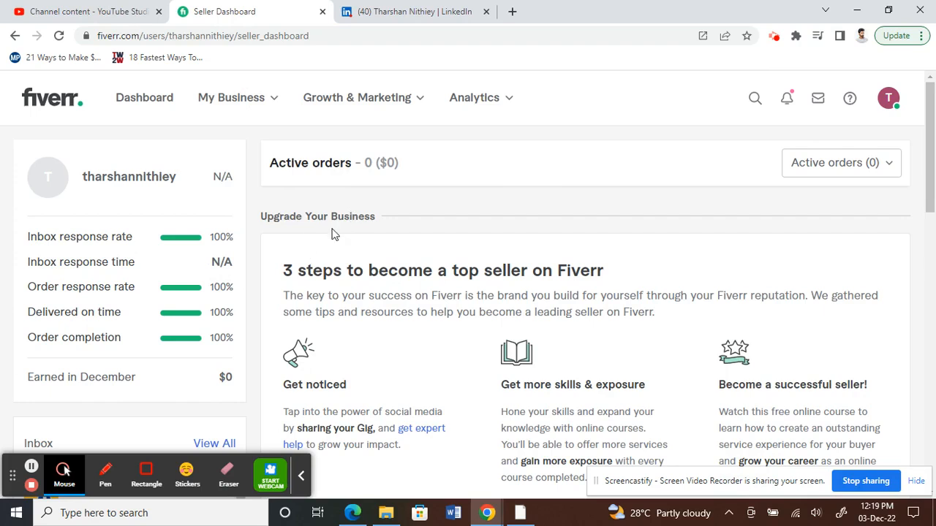
pyautogui.moveTo(202, 91)
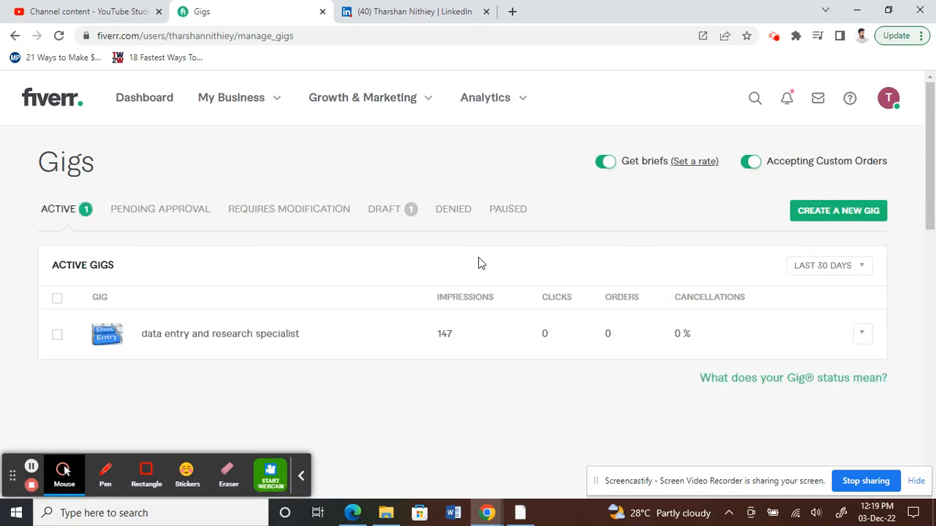
pyautogui.scroll(-3)
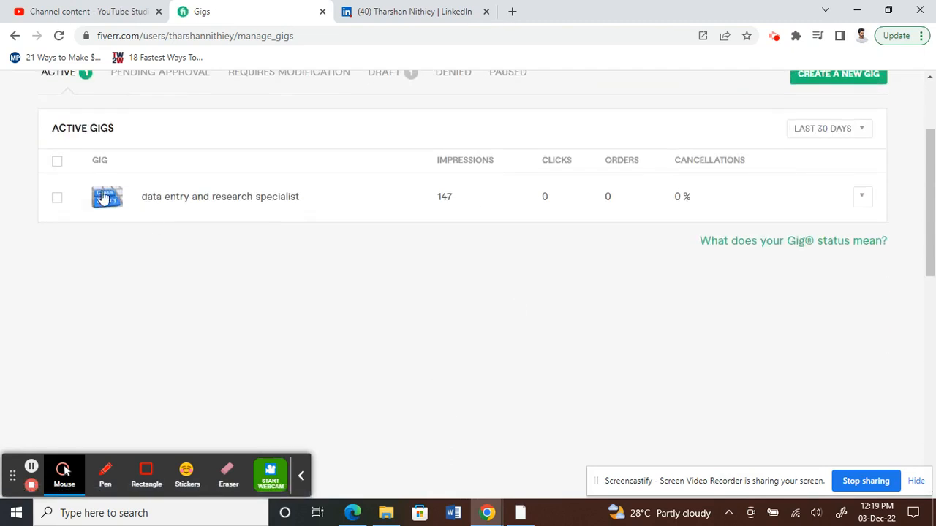
# Expand the data entry gig row and open its actions menu (preview, edit, pause, share)
pyautogui.click(219, 196)
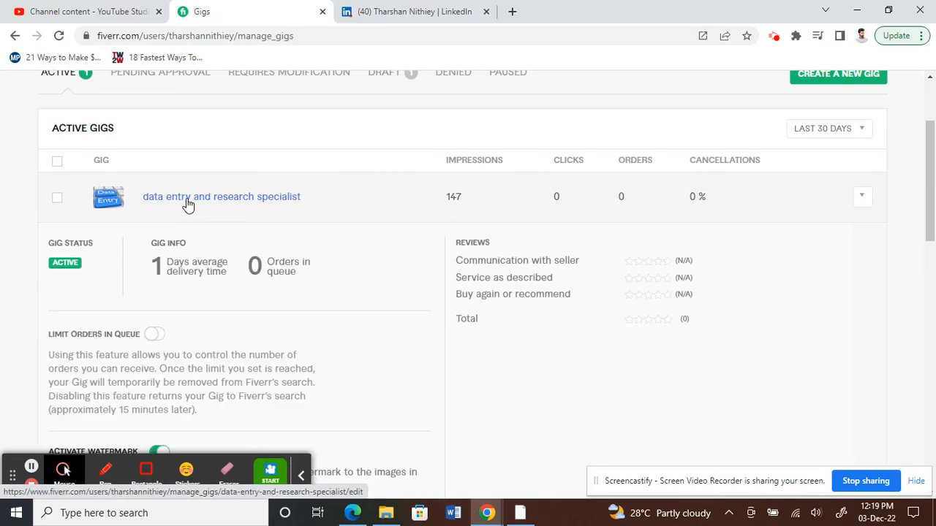
pyautogui.click(861, 196)
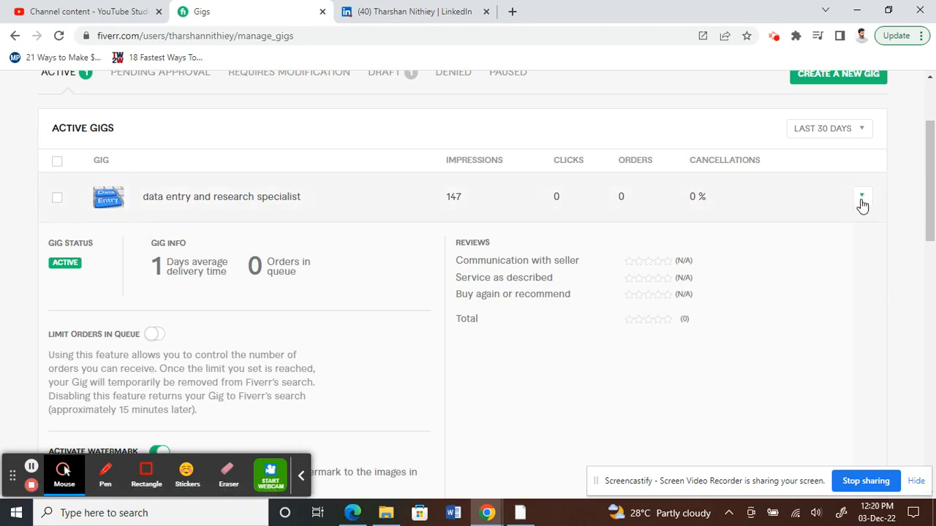
pyautogui.moveTo(862, 196)
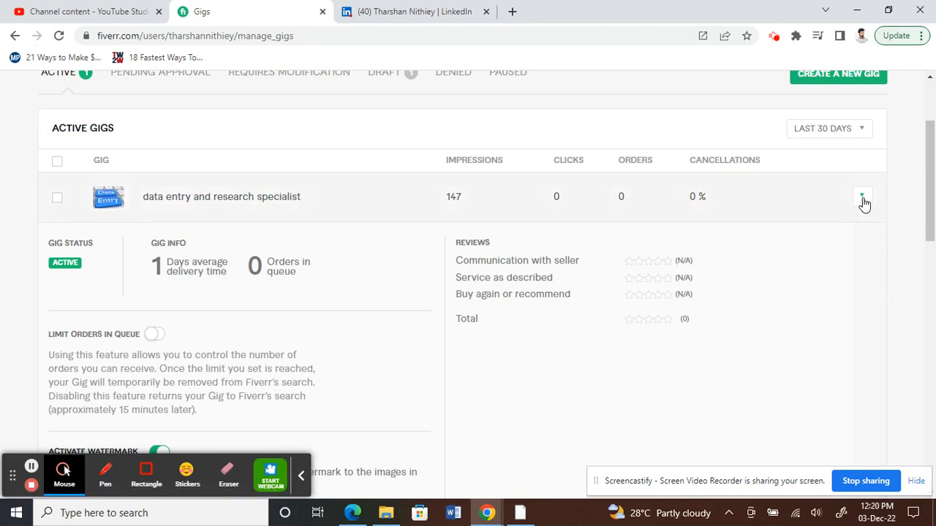
pyautogui.click(863, 196)
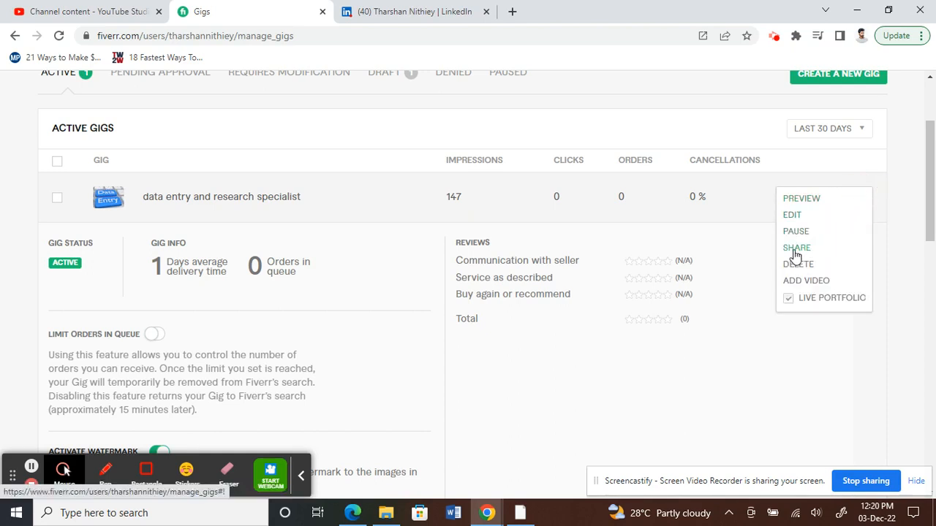
# Share the gig, copy its link from Boost Your Traffic, and return to LinkedIn
pyautogui.click(796, 247)
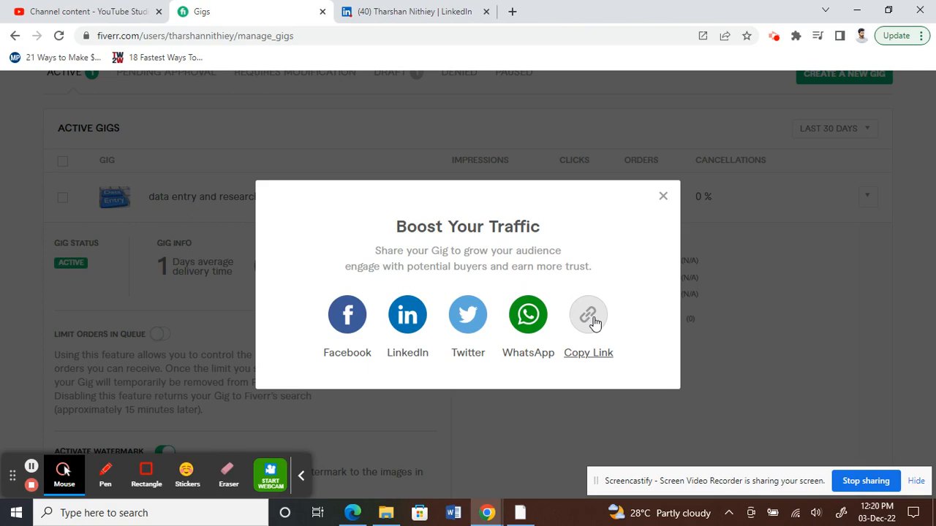
pyautogui.moveTo(591, 318)
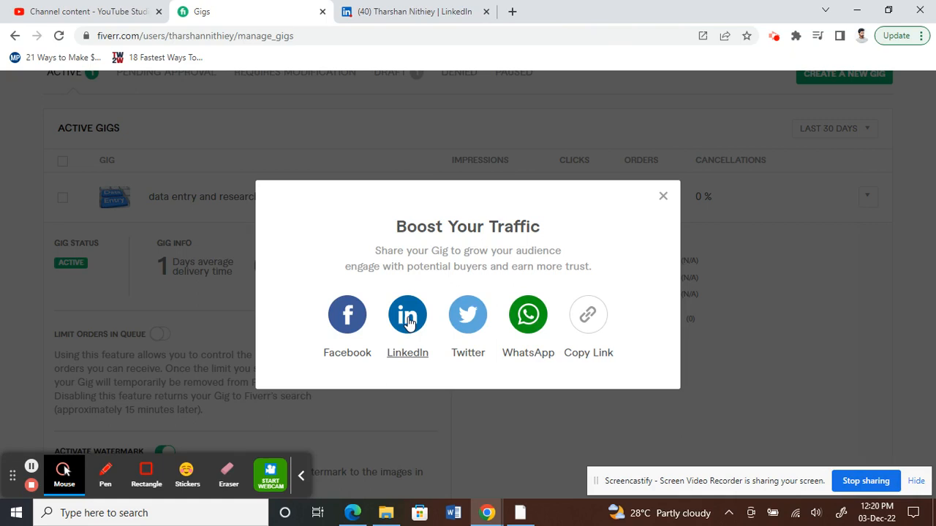
pyautogui.moveTo(588, 357)
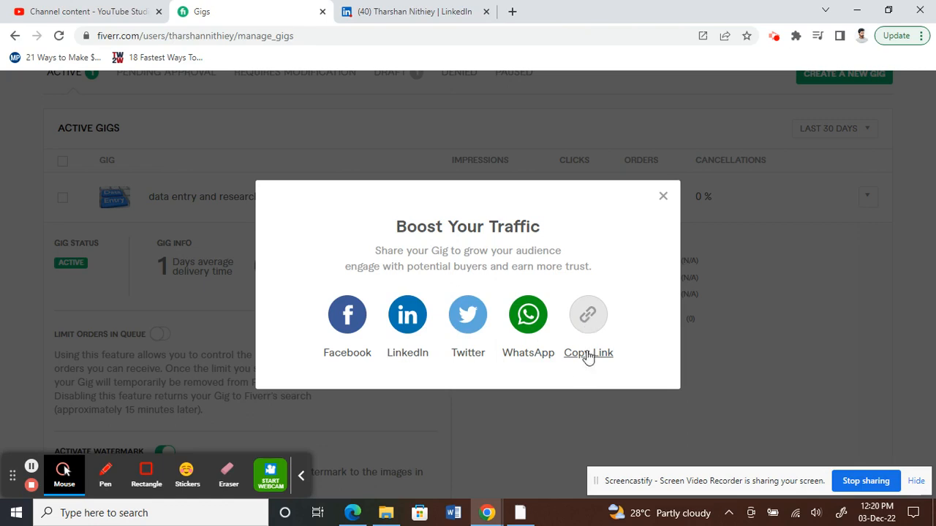
pyautogui.moveTo(579, 361)
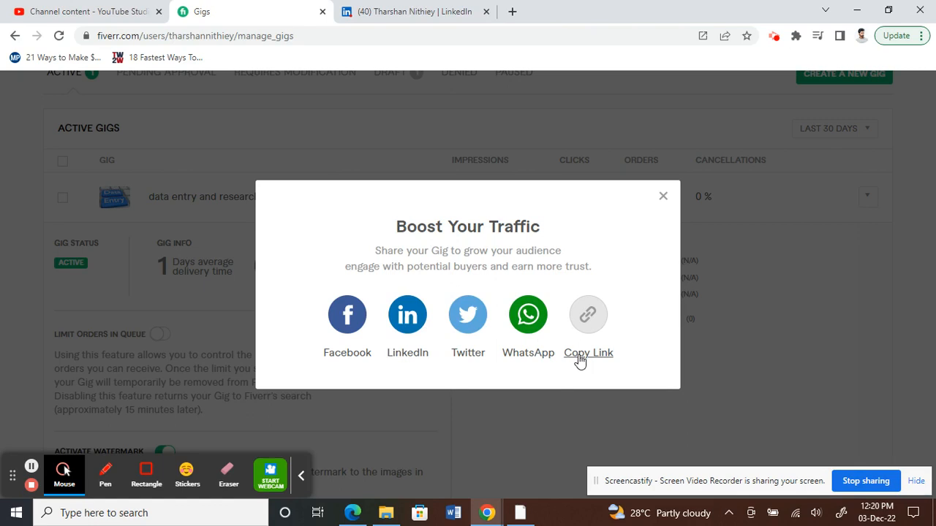
pyautogui.click(587, 315)
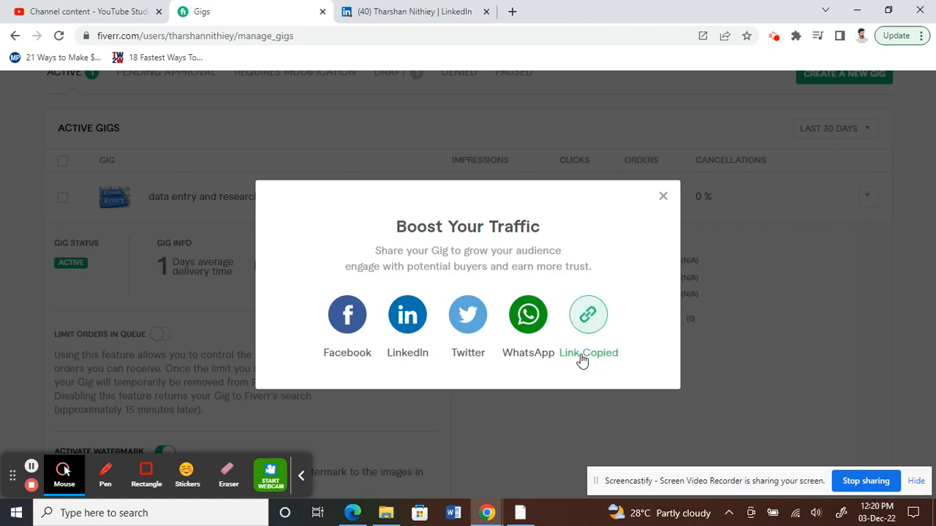
pyautogui.click(413, 11)
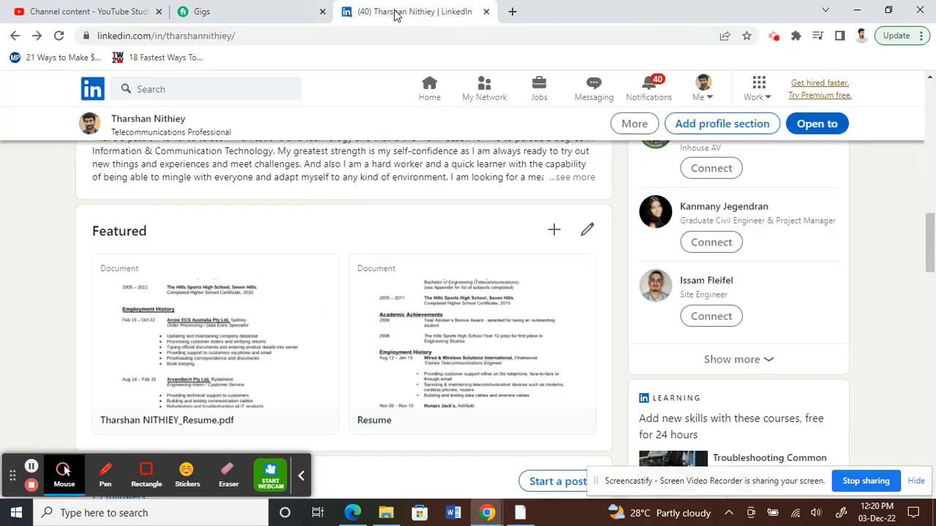
pyautogui.moveTo(552, 231)
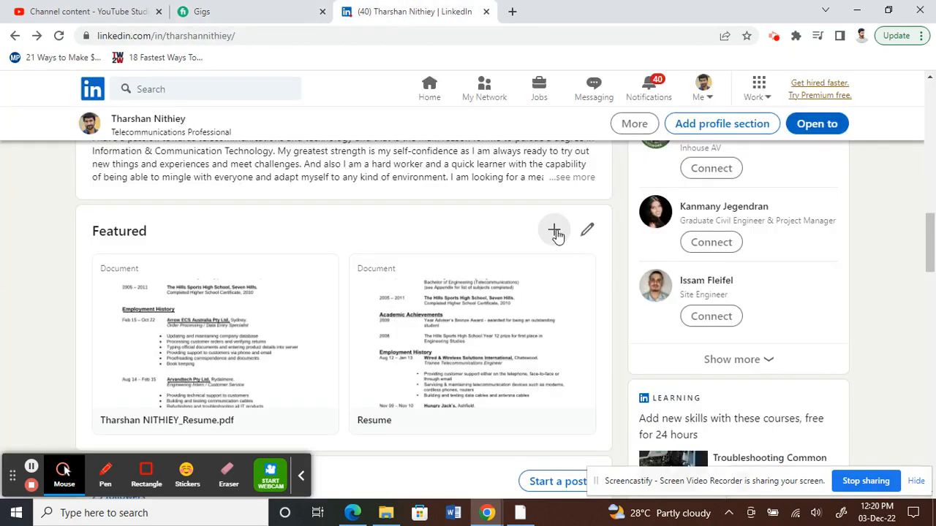
pyautogui.moveTo(550, 242)
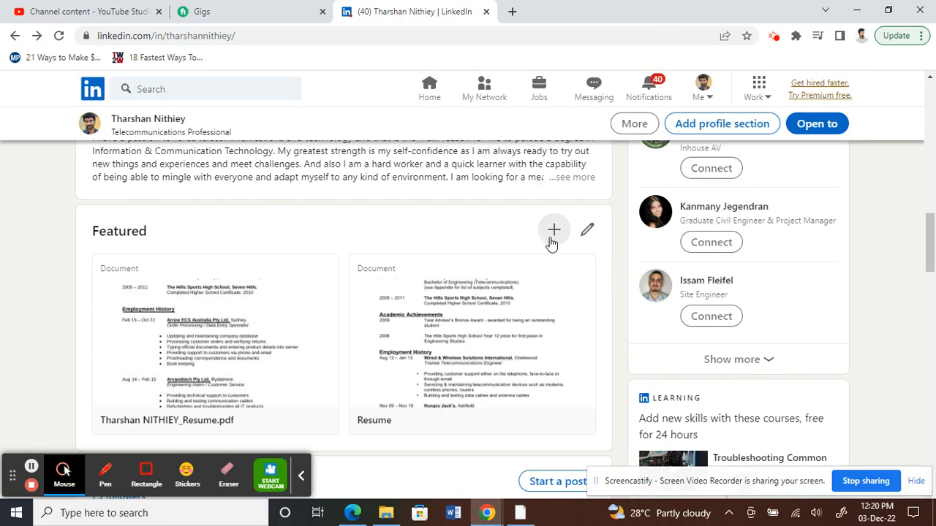
# In the Featured section, choose to add a link as a new featured item
pyautogui.click(552, 229)
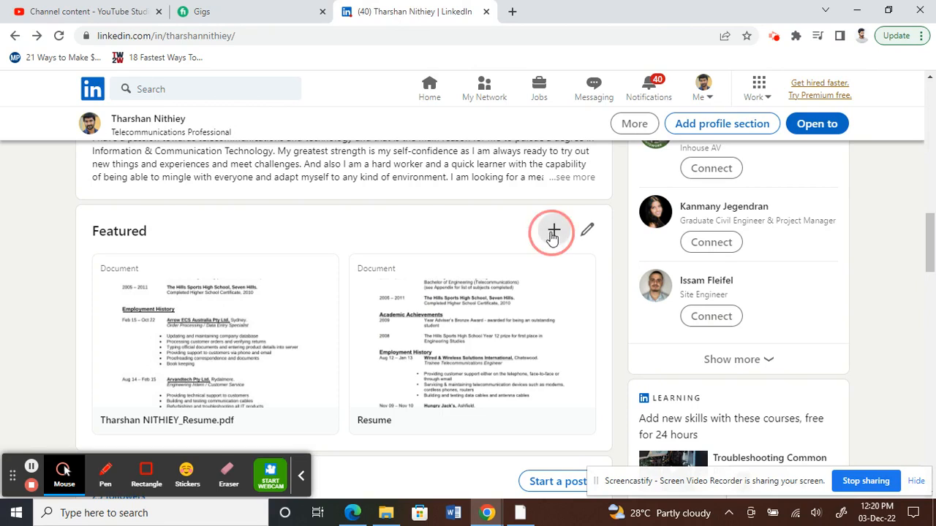
pyautogui.click(551, 230)
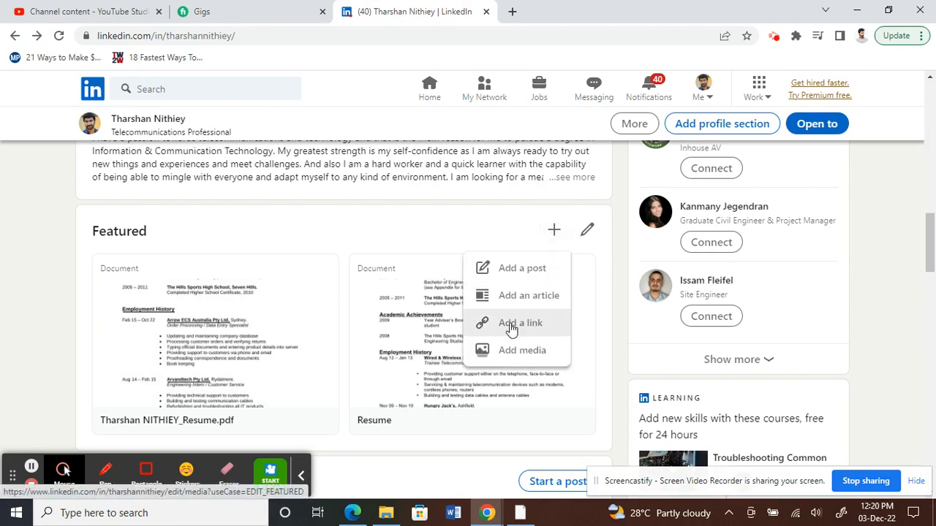
pyautogui.click(521, 323)
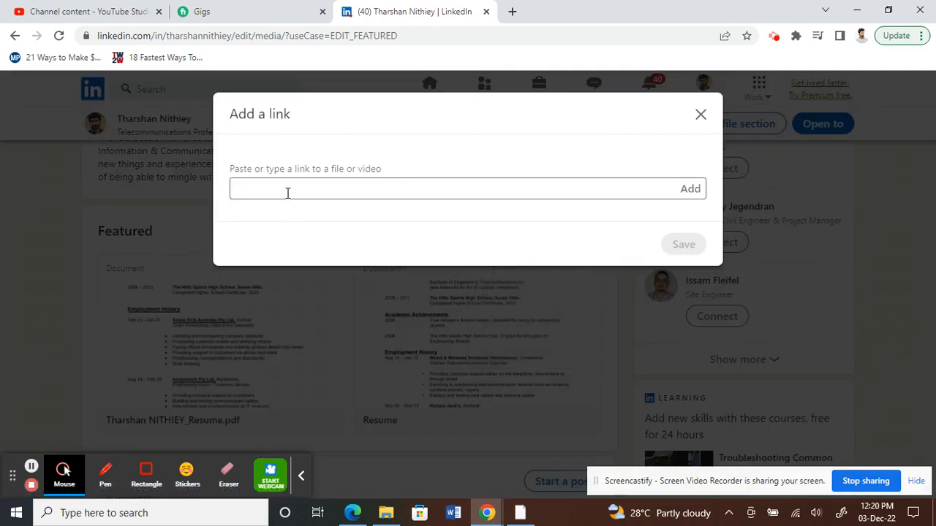
pyautogui.write('https://www.fiverr.com/share/946j5A')
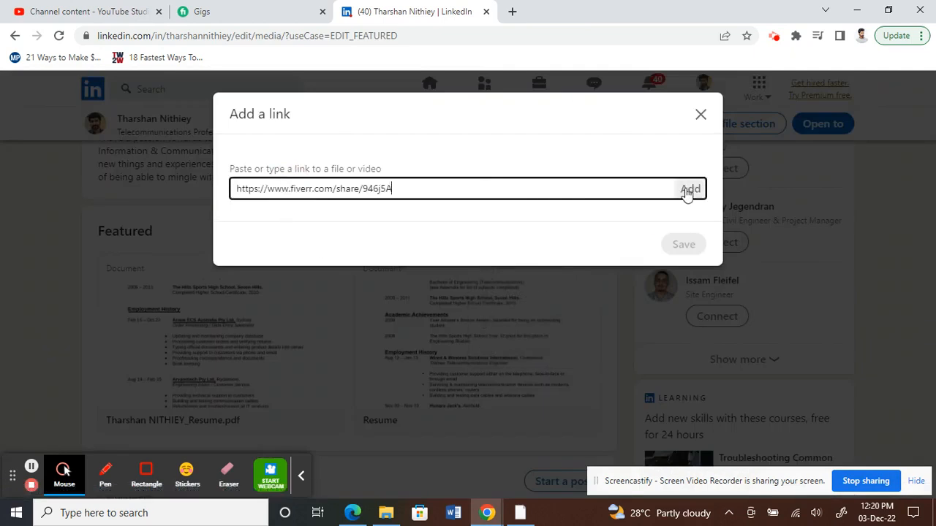
pyautogui.click(689, 190)
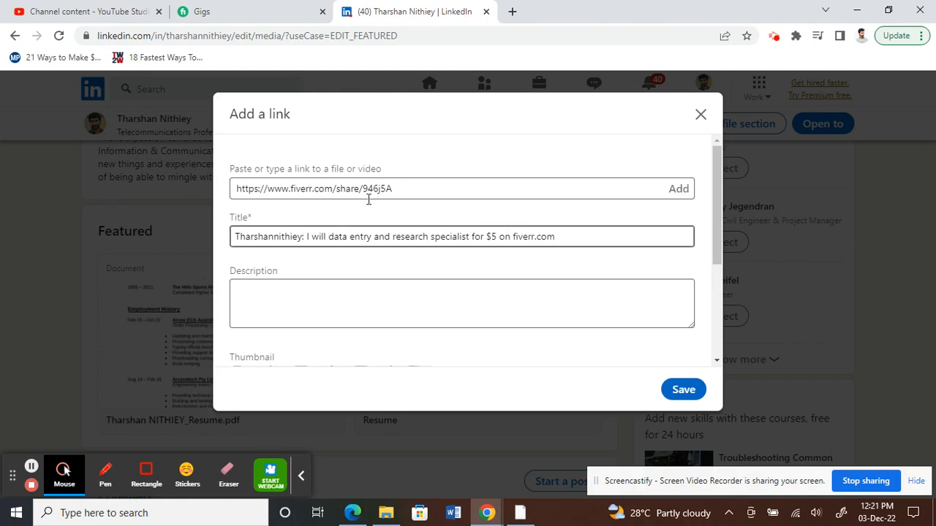
pyautogui.scroll(-3)
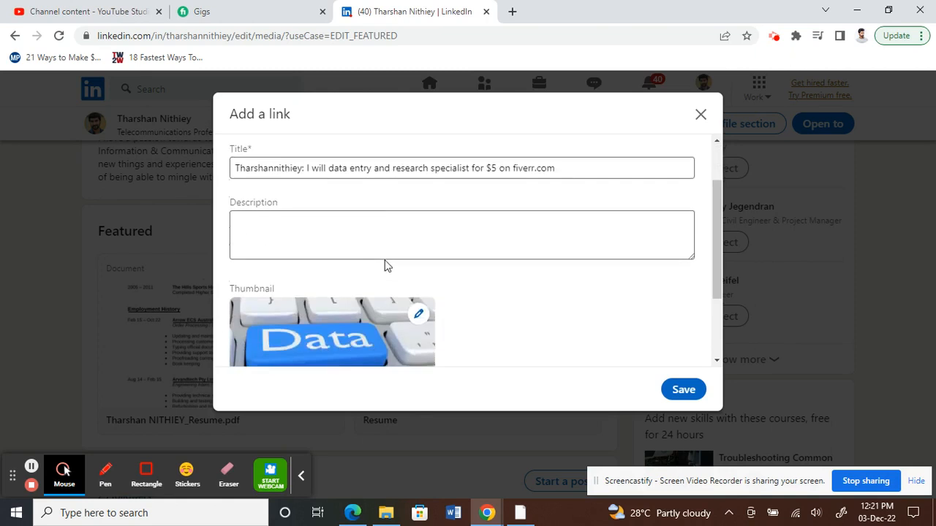
pyautogui.click(462, 233)
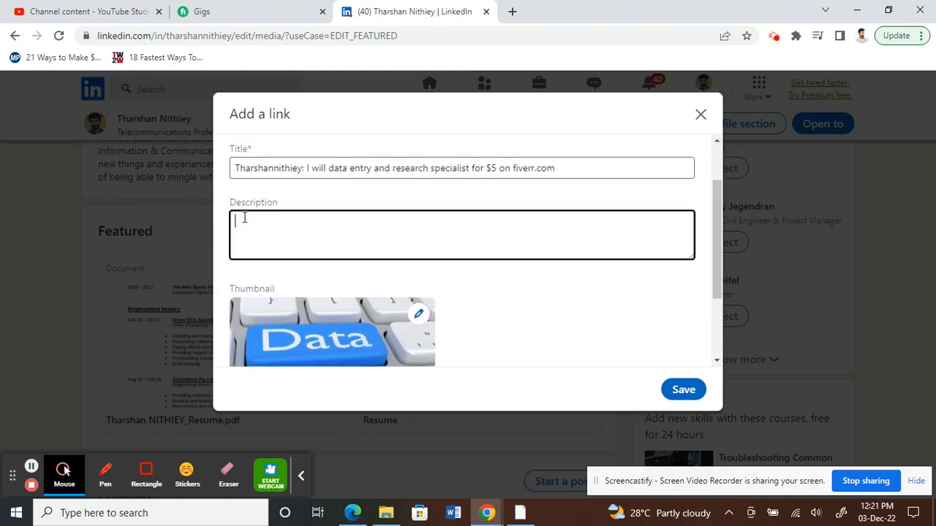
pyautogui.scroll(-3)
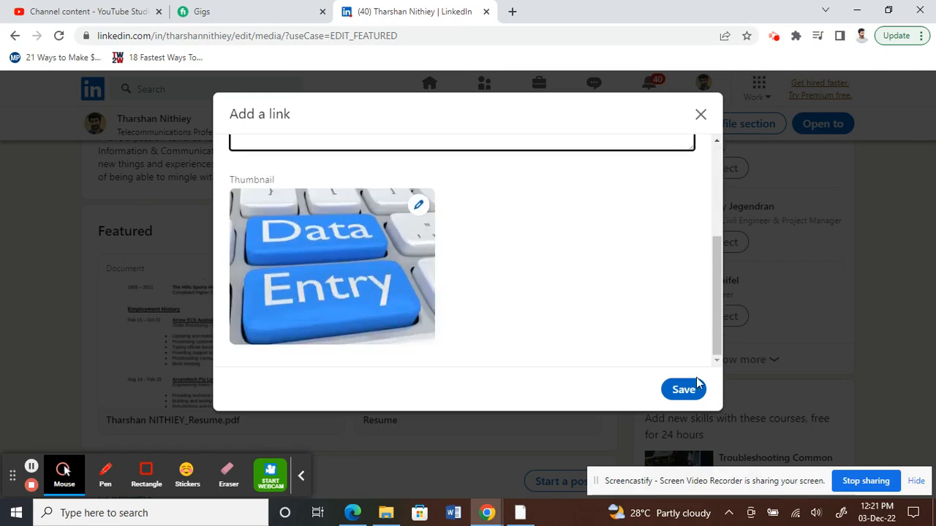